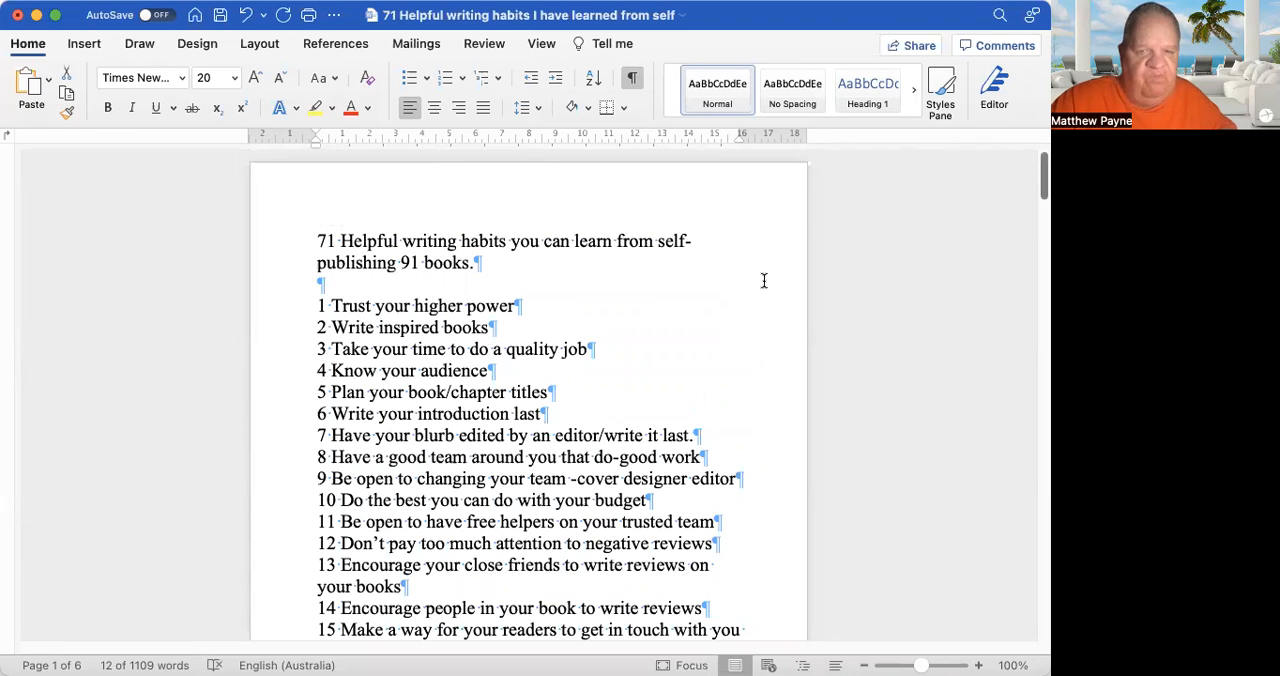
pyautogui.moveTo(956, 242)
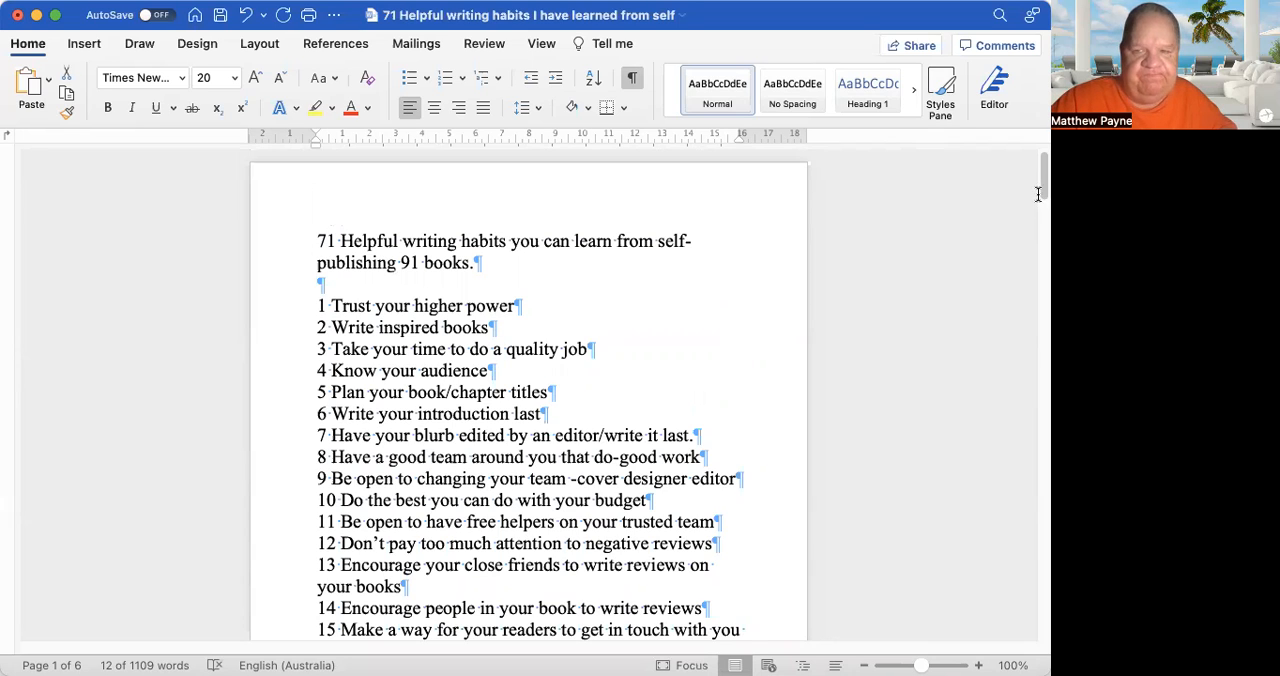
# Scroll down the habits list to reach item 69, 'Make it easy for people to fall in love with you.'.
pyautogui.scroll(-3)
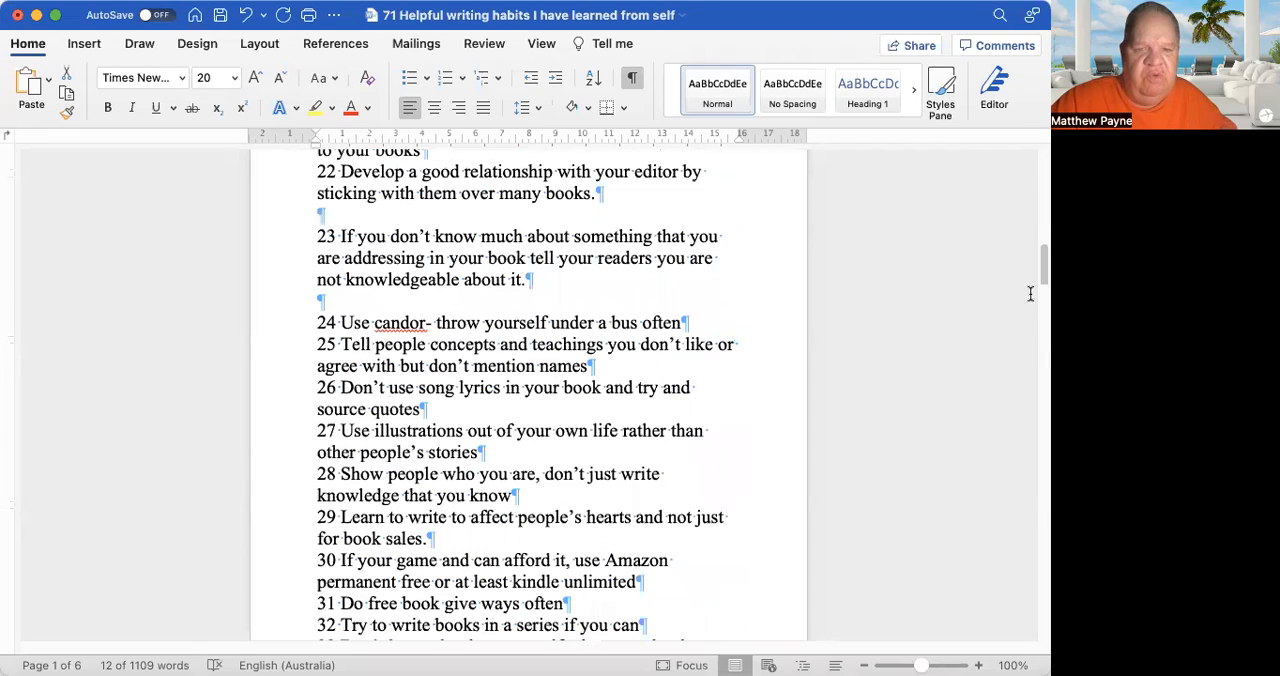
pyautogui.scroll(-3)
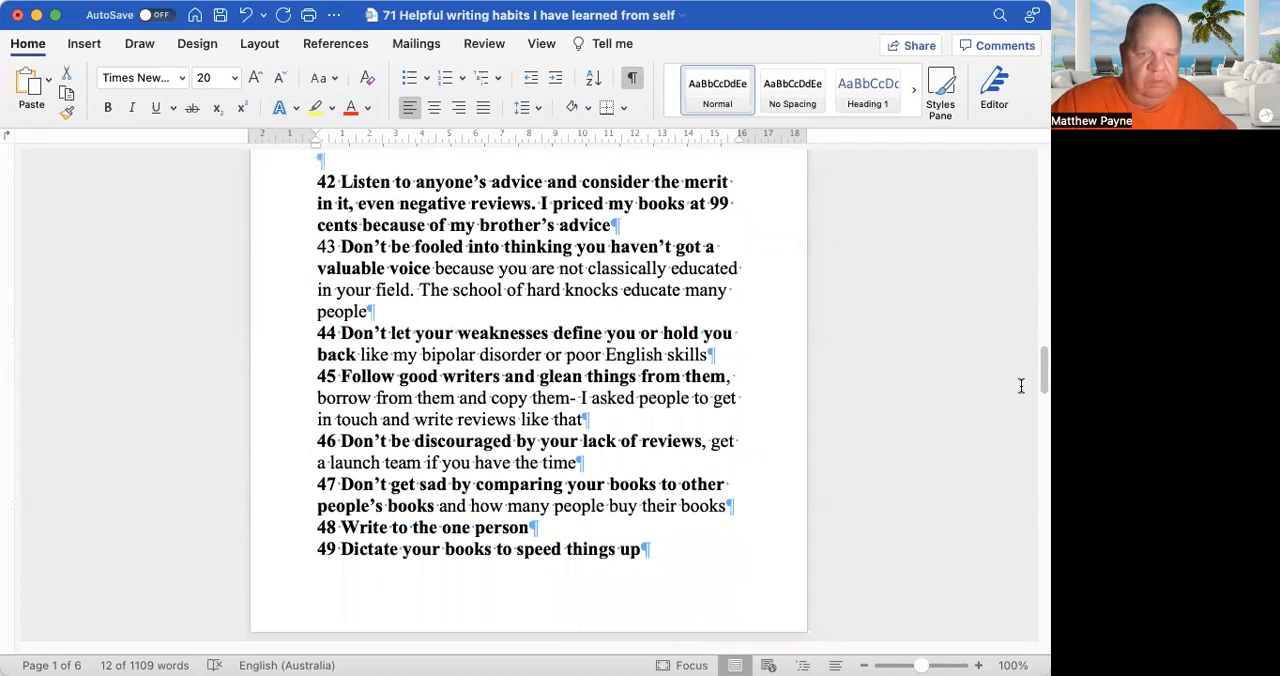
pyautogui.scroll(-3)
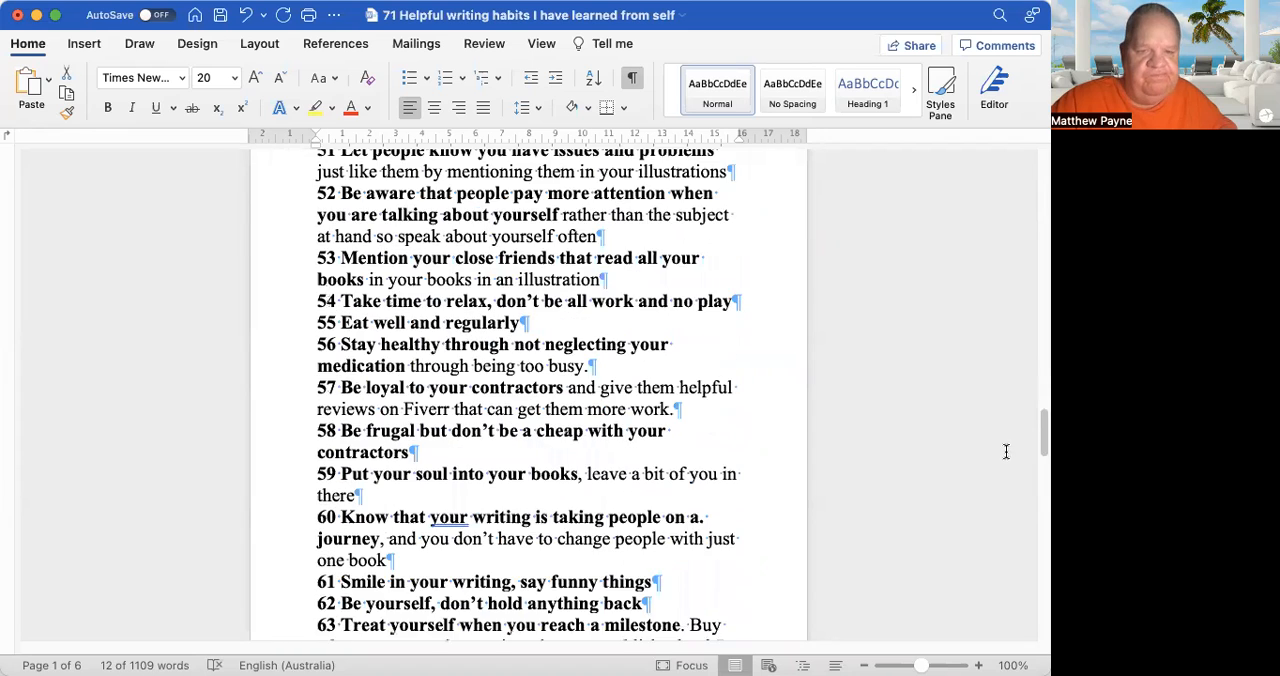
pyautogui.scroll(-3)
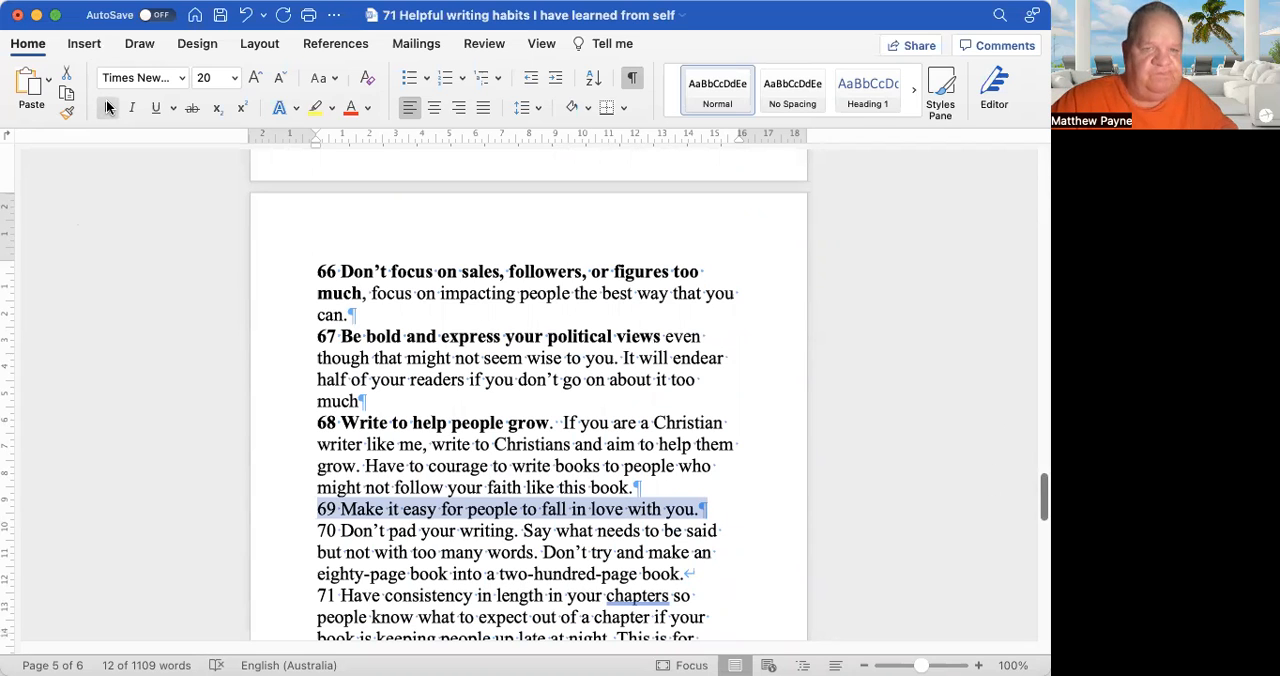
# Apply Bold to the item 69 title line from the Home ribbon.
pyautogui.click(108, 108)
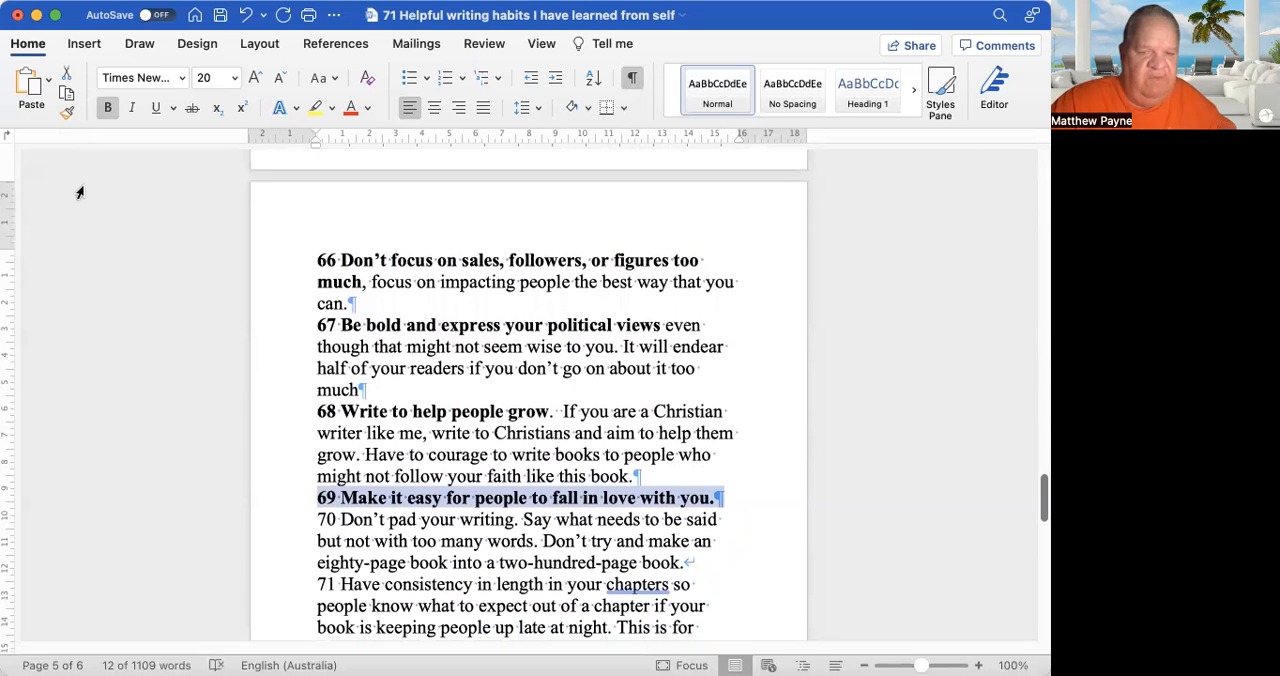
pyautogui.scroll(-3)
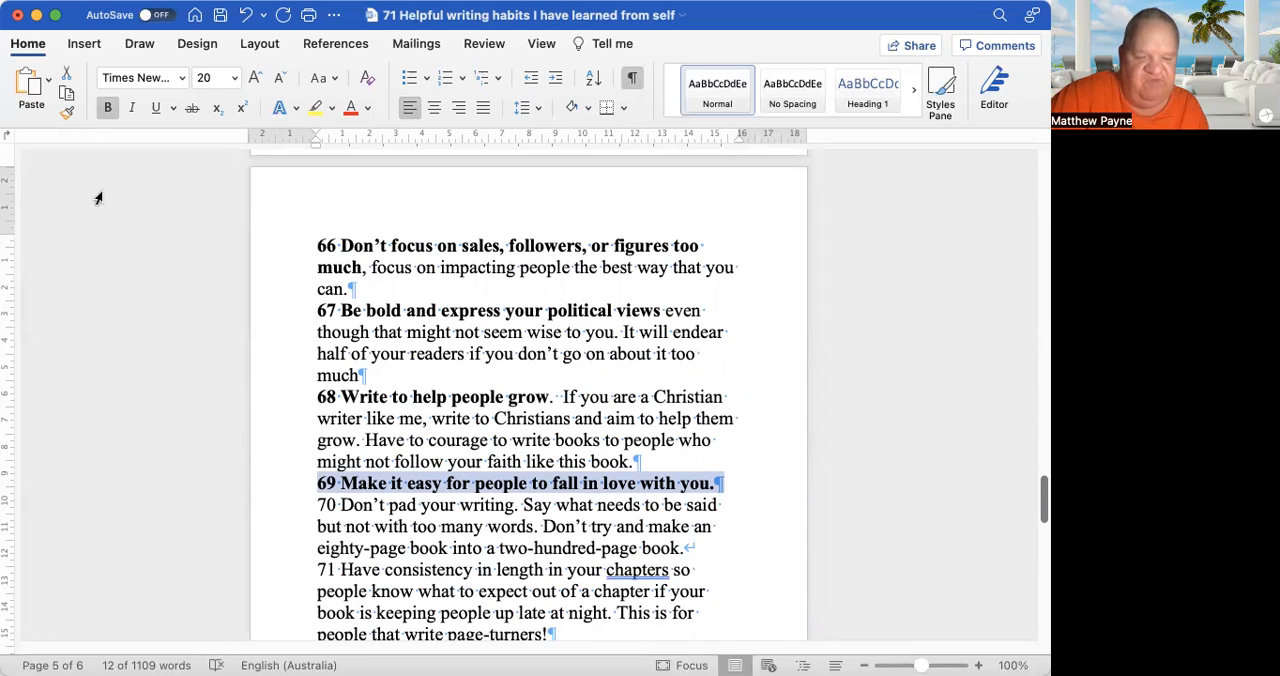
pyautogui.moveTo(128, 220)
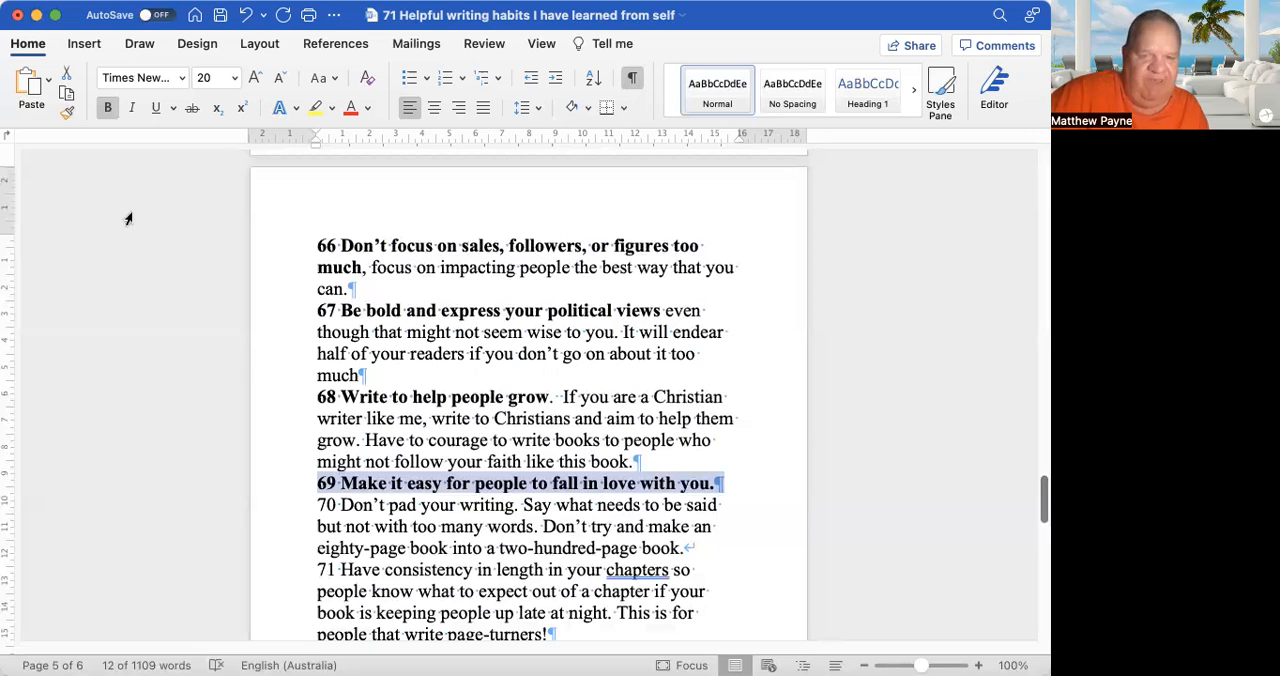
pyautogui.moveTo(236, 362)
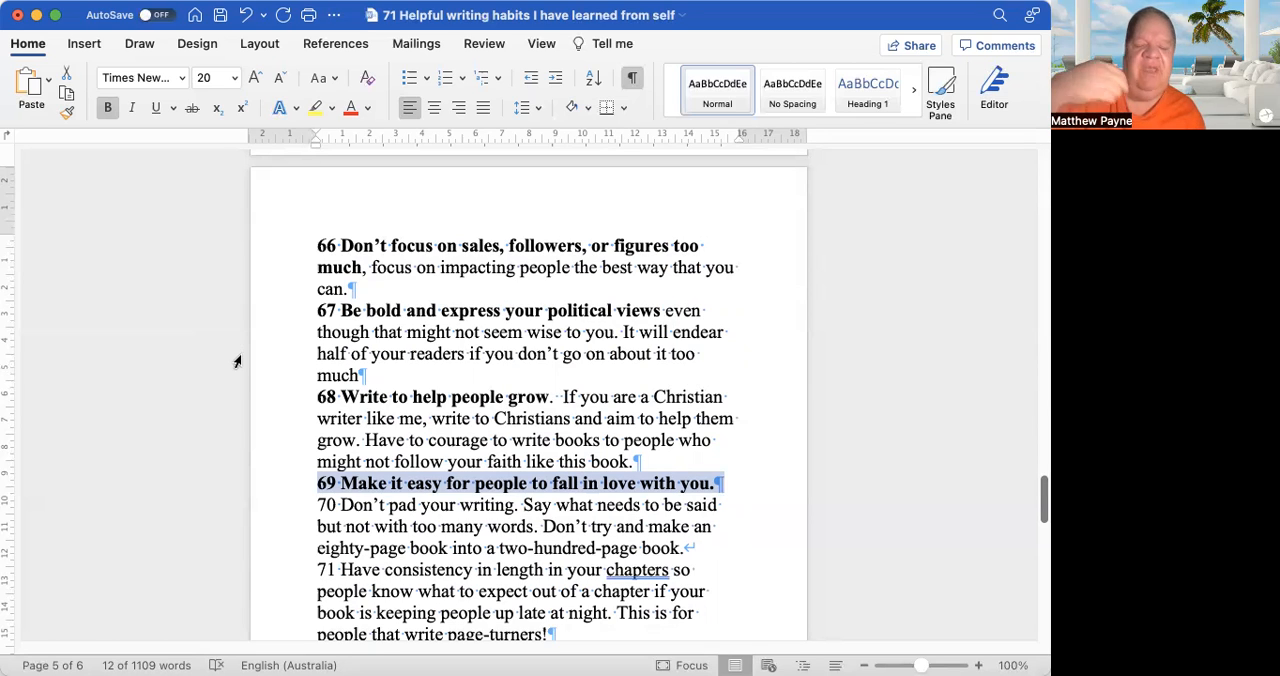
pyautogui.moveTo(260, 362)
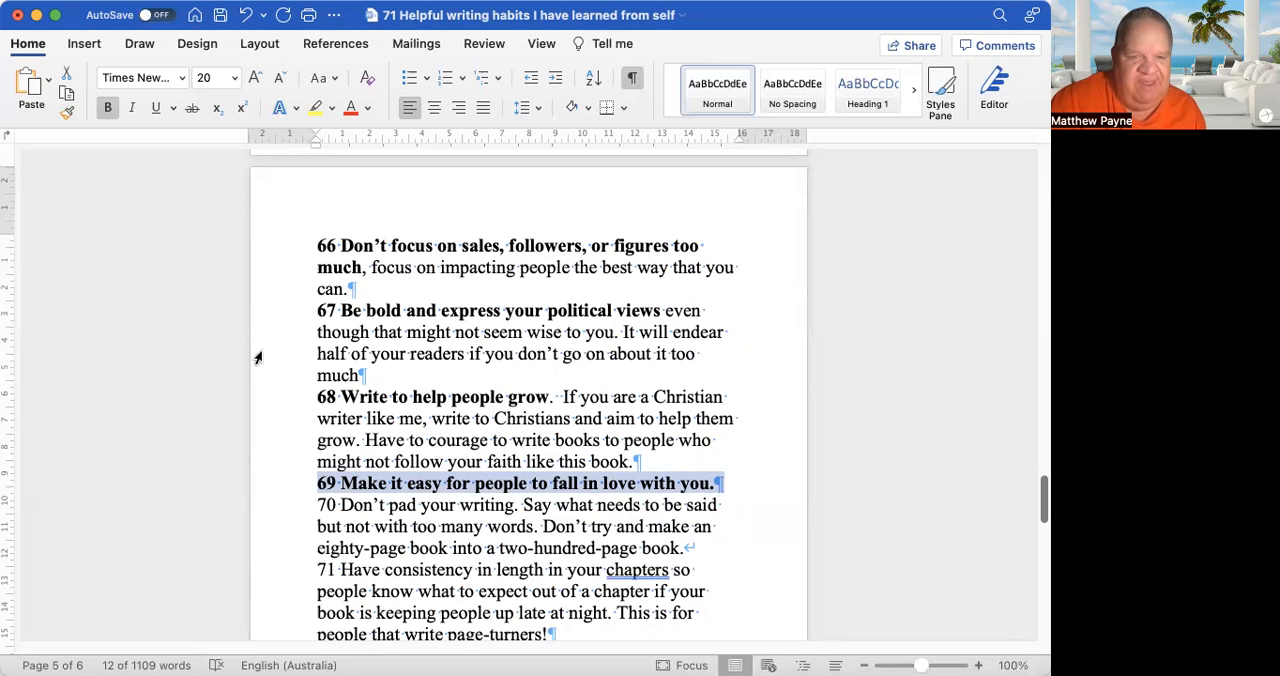
pyautogui.moveTo(264, 360)
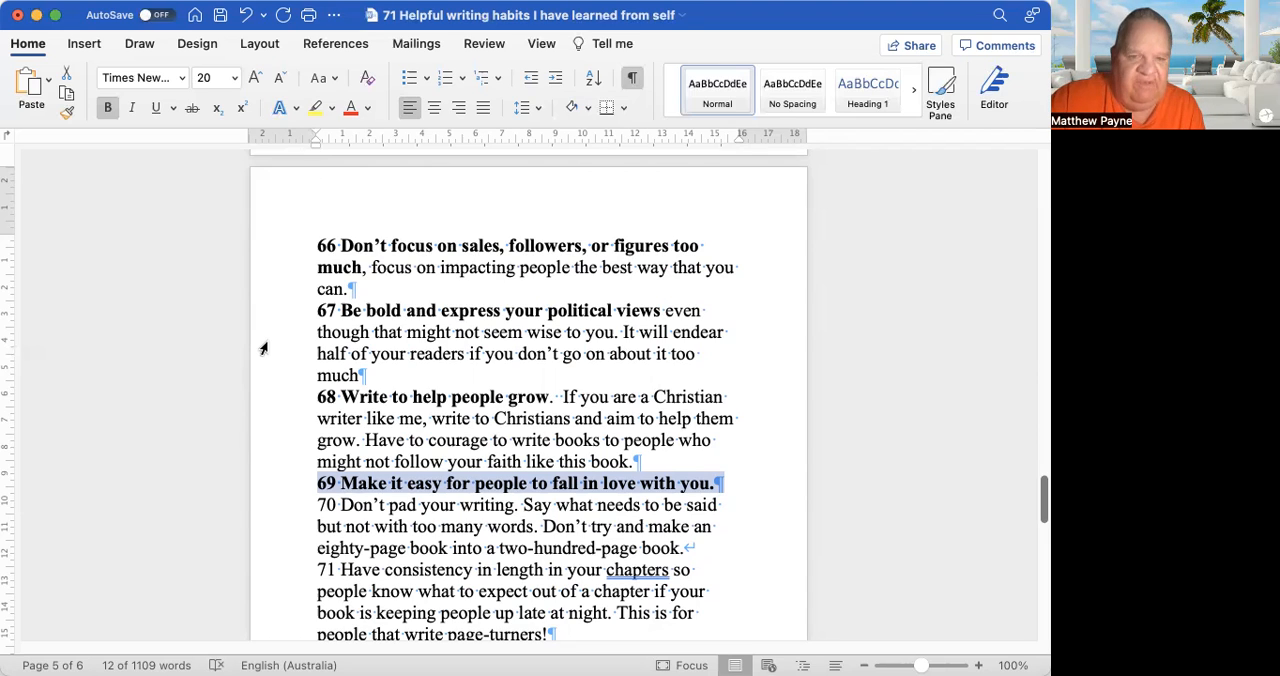
pyautogui.moveTo(280, 356)
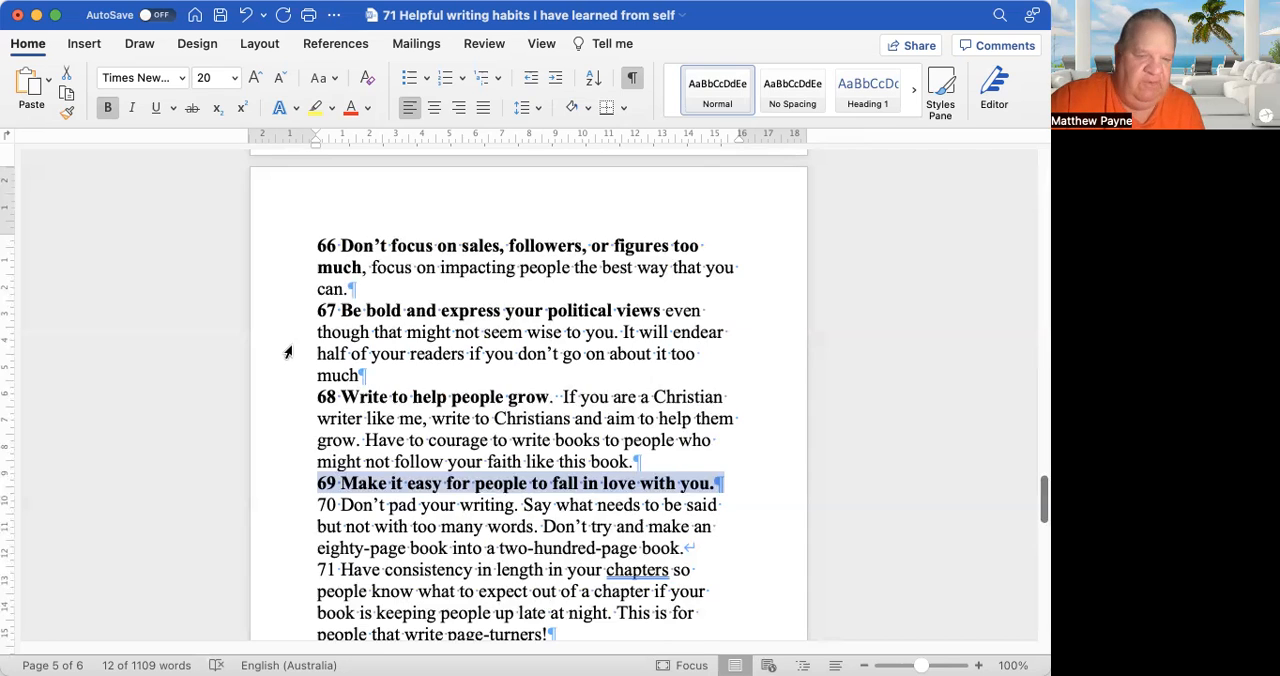
pyautogui.moveTo(286, 344)
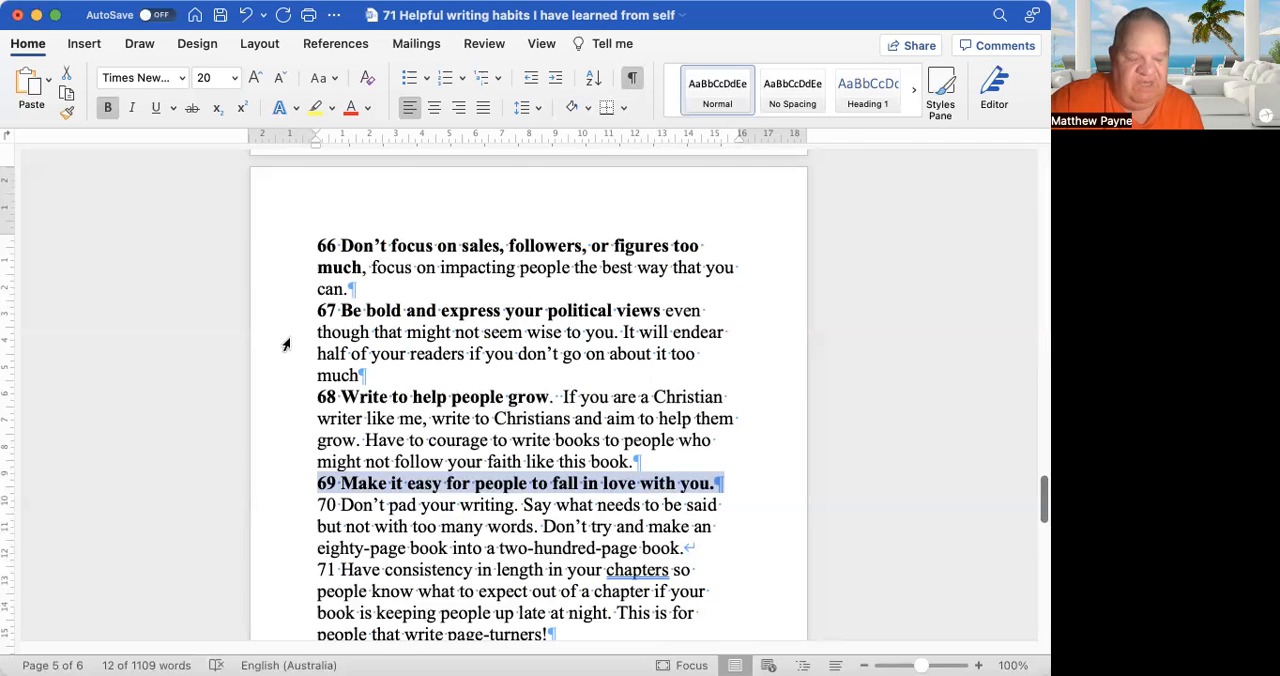
pyautogui.moveTo(284, 336)
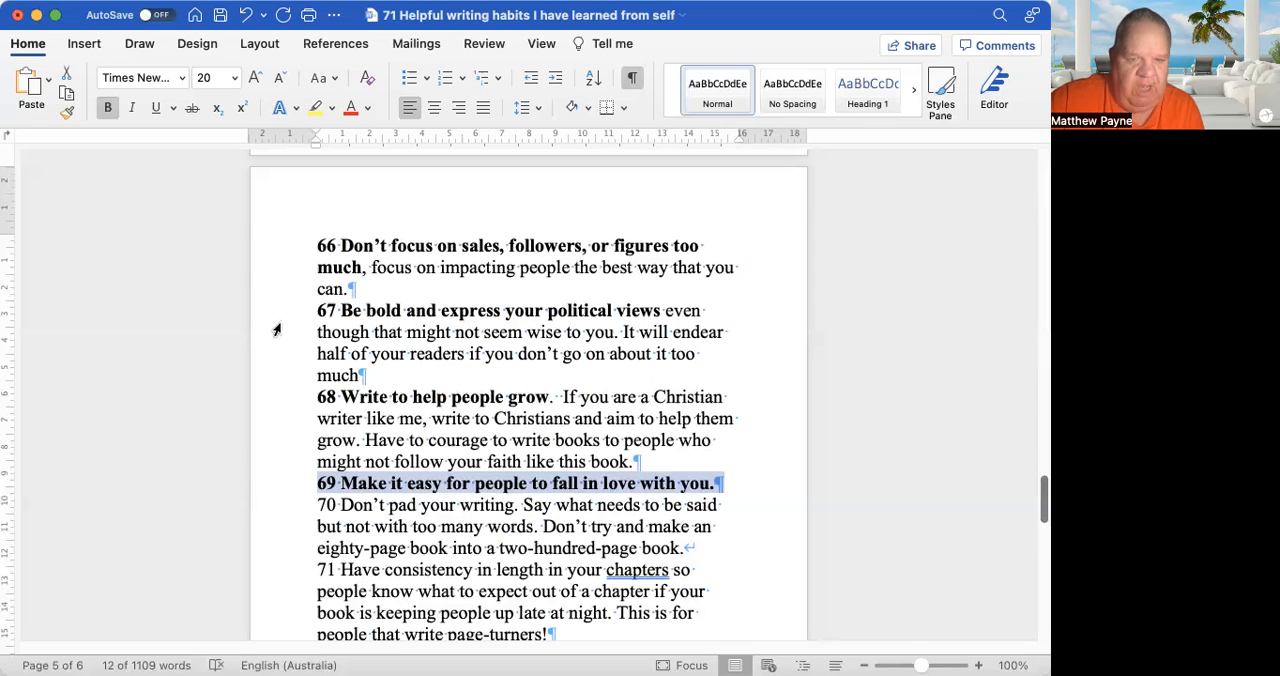
pyautogui.moveTo(308, 332)
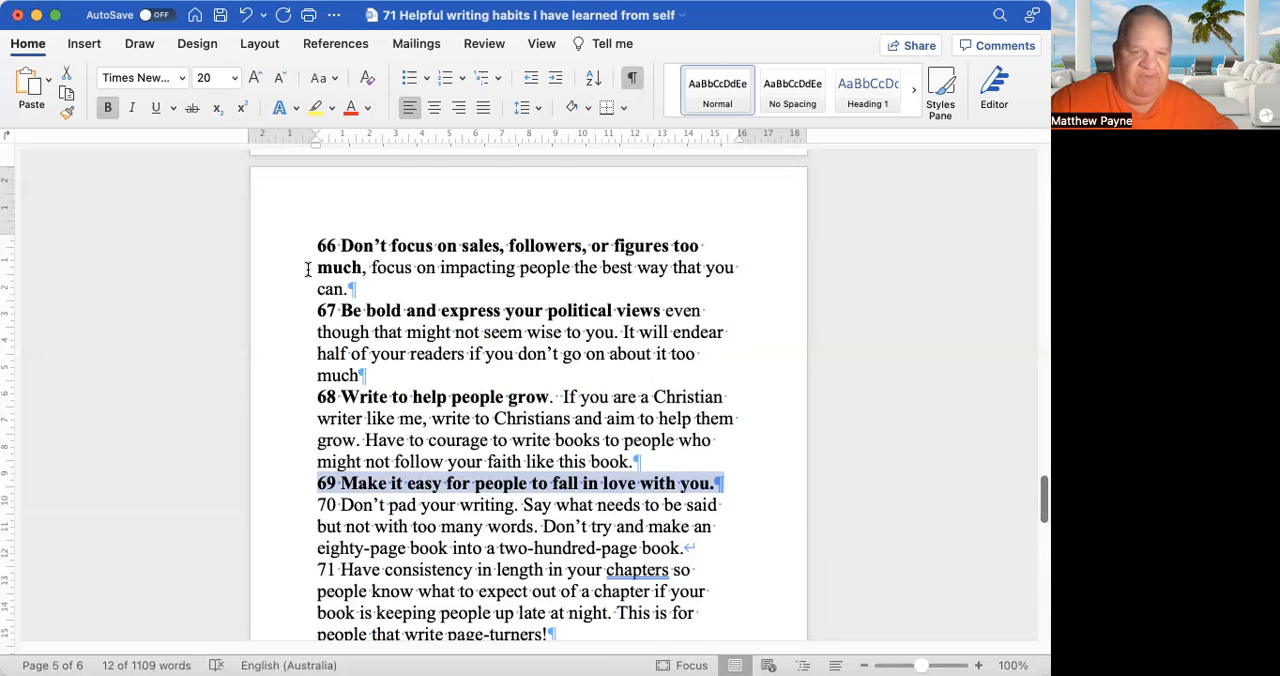
pyautogui.moveTo(300, 264)
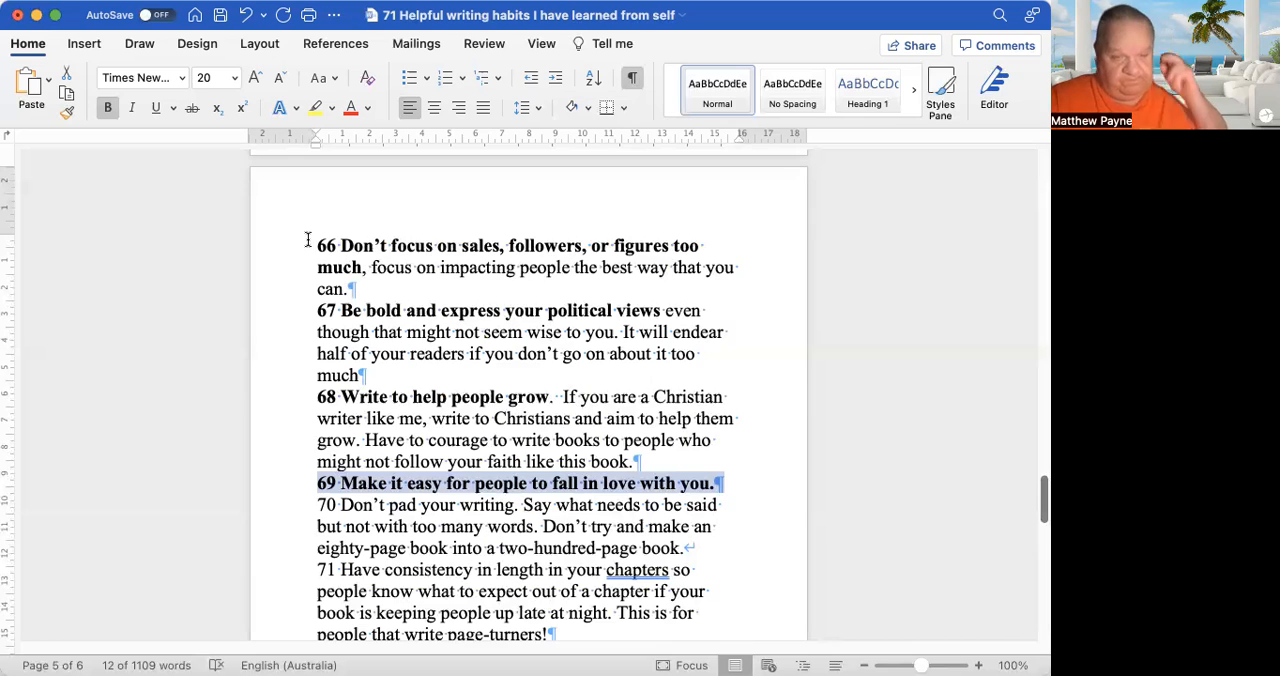
pyautogui.moveTo(292, 236)
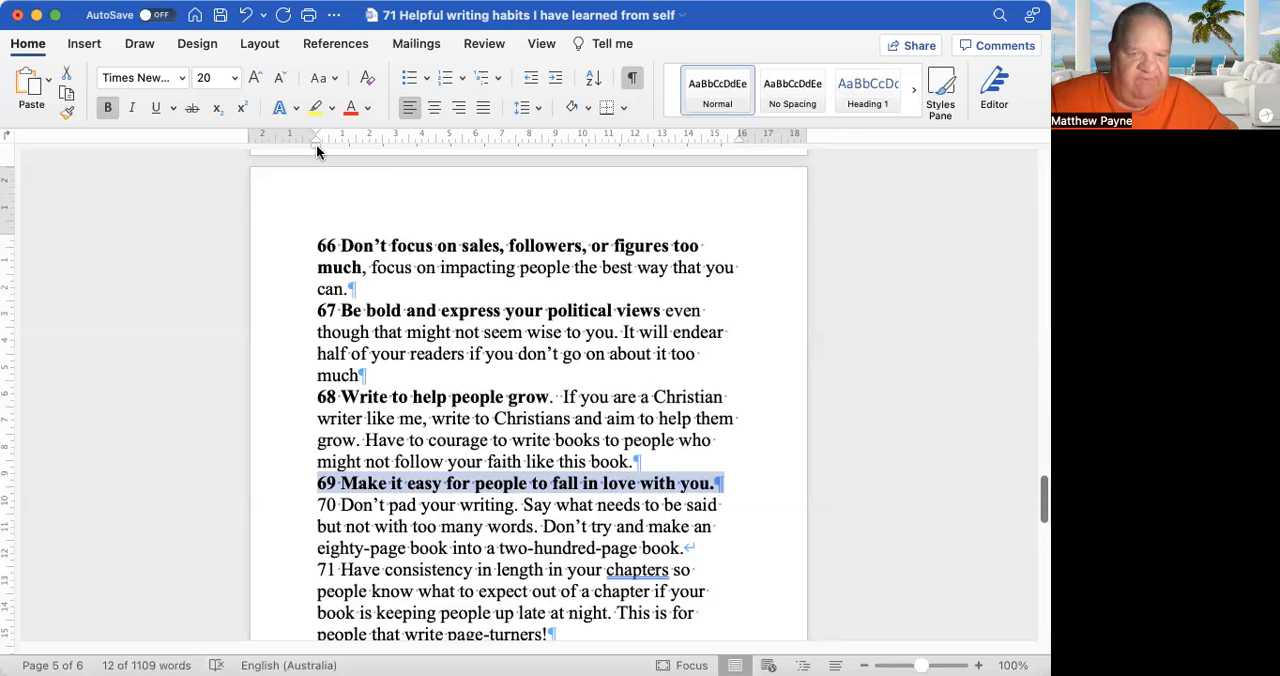
pyautogui.moveTo(316, 140)
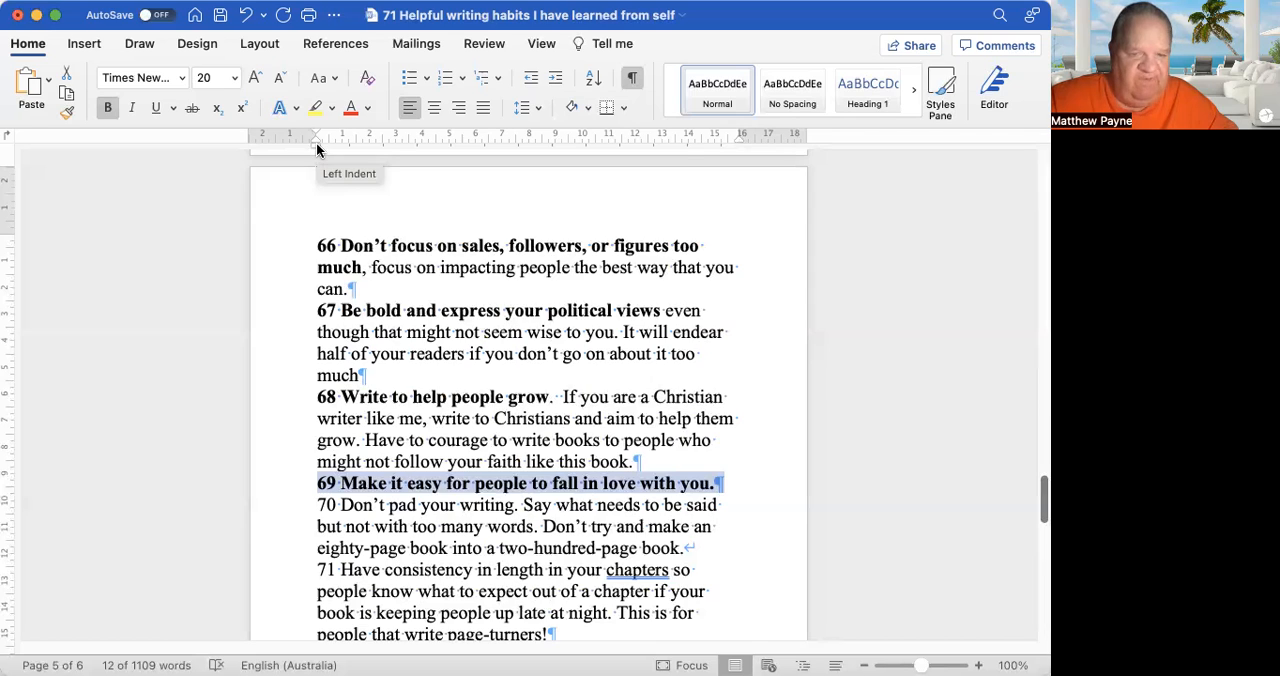